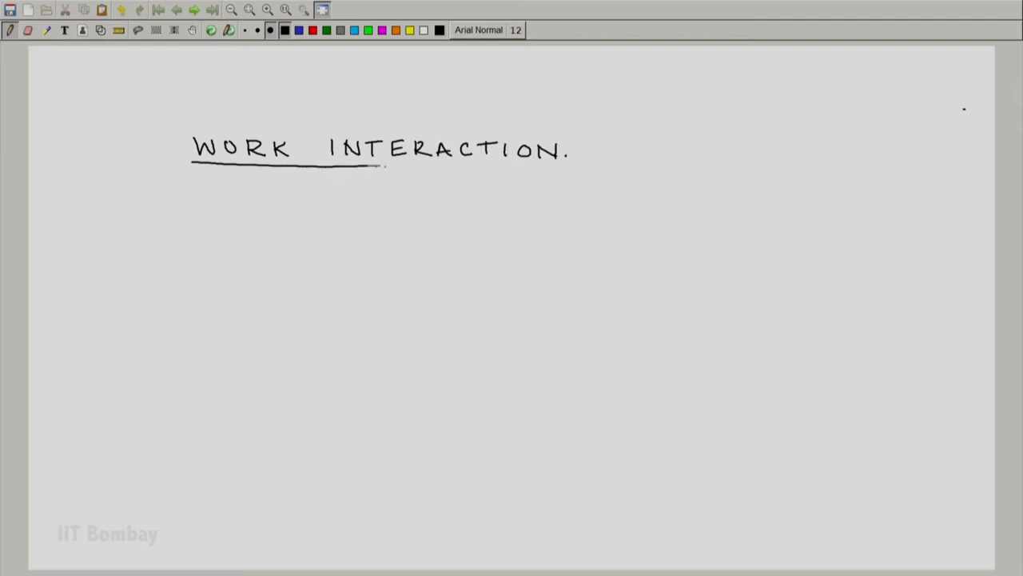
- Write that work is a primitive from Mechanics: force · displacement = Work, with vector arrows
drag(208, 192, 280, 195)
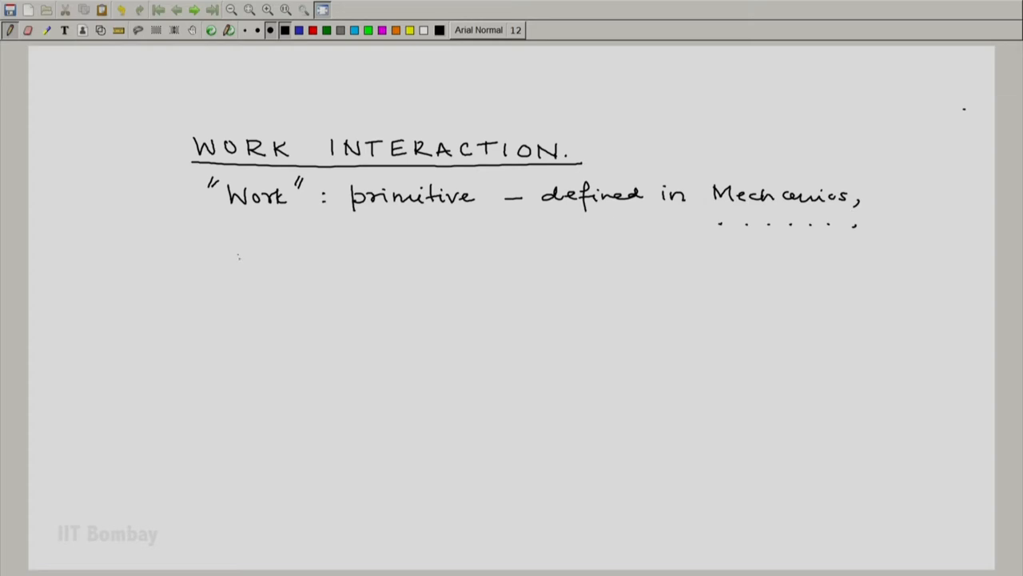
drag(208, 208, 232, 243)
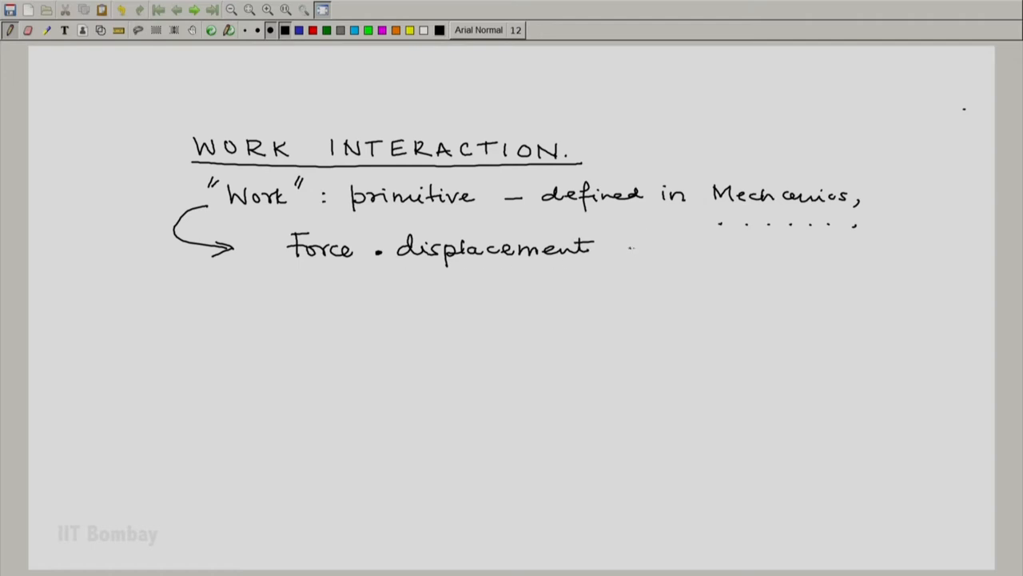
drag(620, 248, 717, 247)
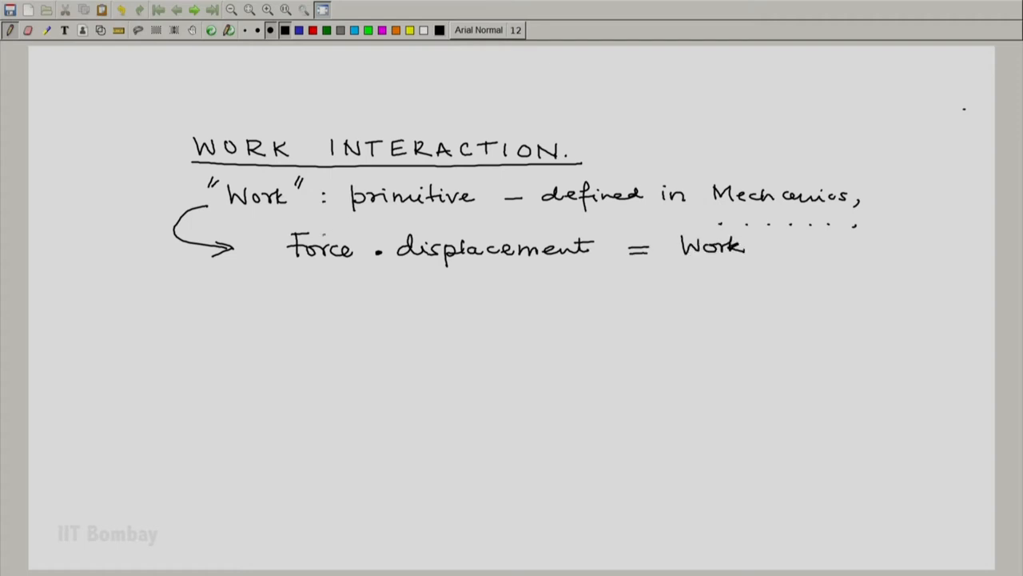
drag(301, 231, 355, 225)
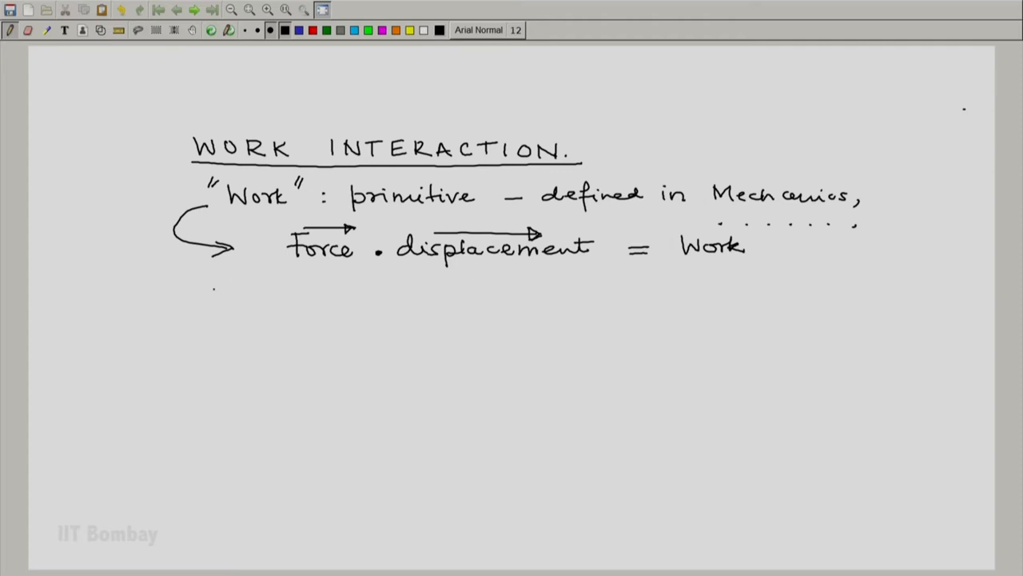
- Draw the hatched fixed wall support where the rod will attach
drag(189, 288, 189, 335)
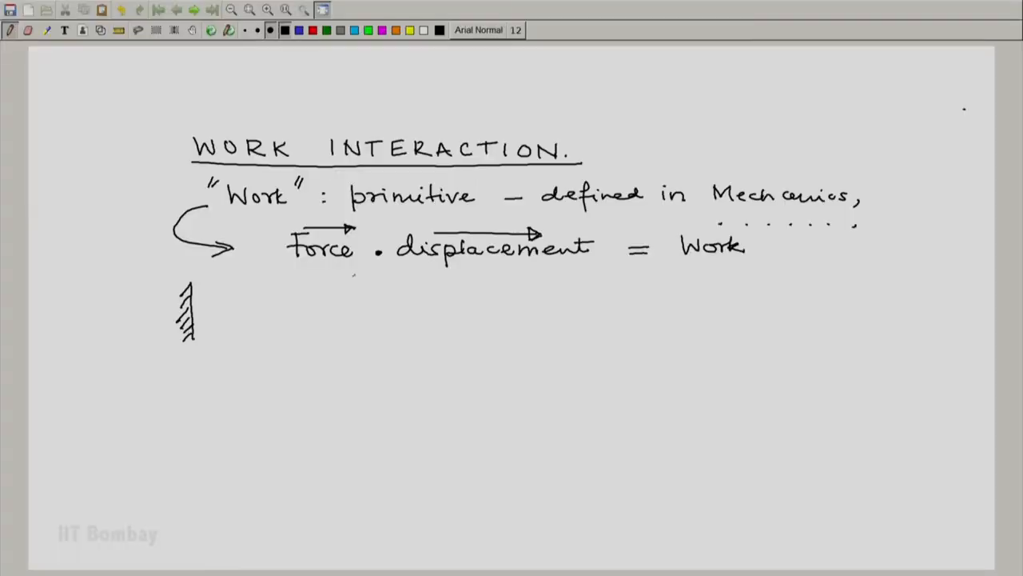
- Draw the rod with its end hook extending from the wall, enclosed by a dashed boundary
drag(191, 307, 506, 307)
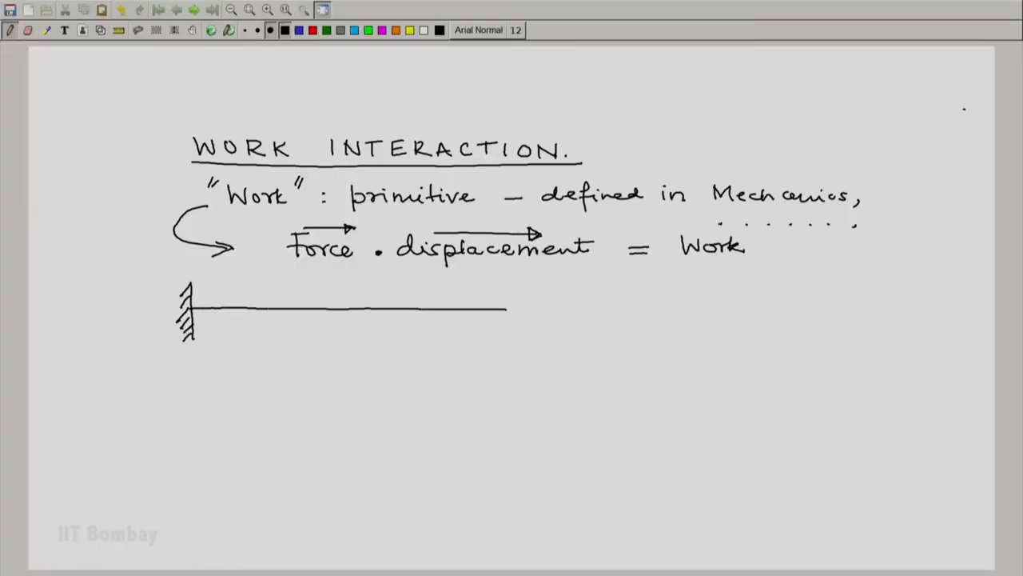
drag(192, 323, 511, 319)
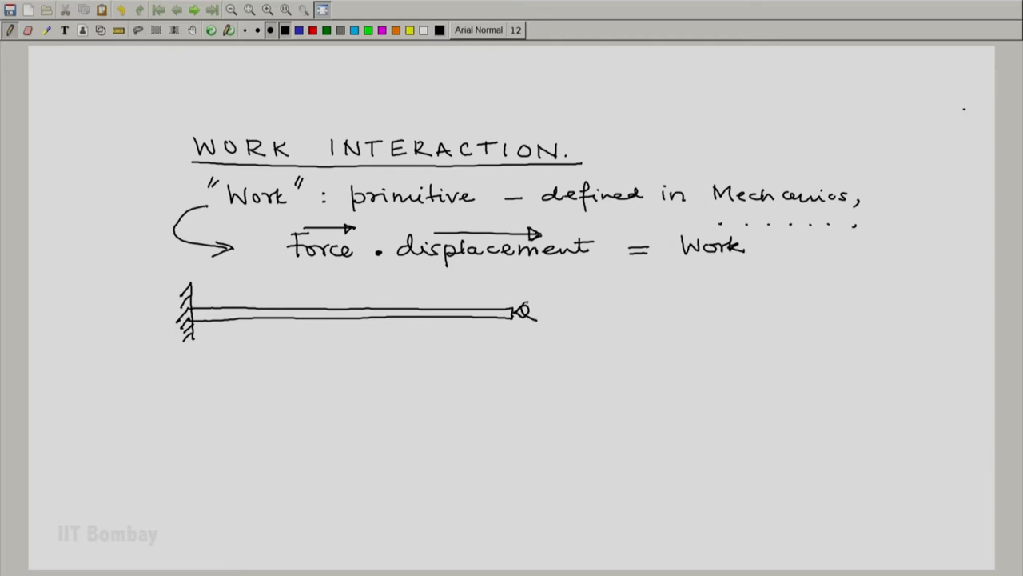
drag(525, 312, 600, 310)
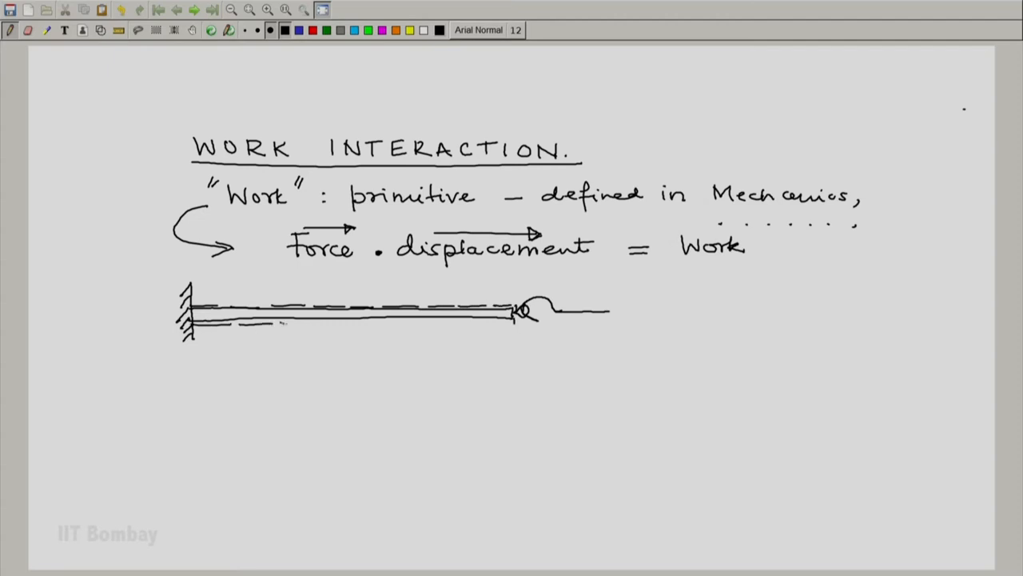
- Add the pulling arrow labelled T: tension and begin the System label
drag(285, 323, 512, 320)
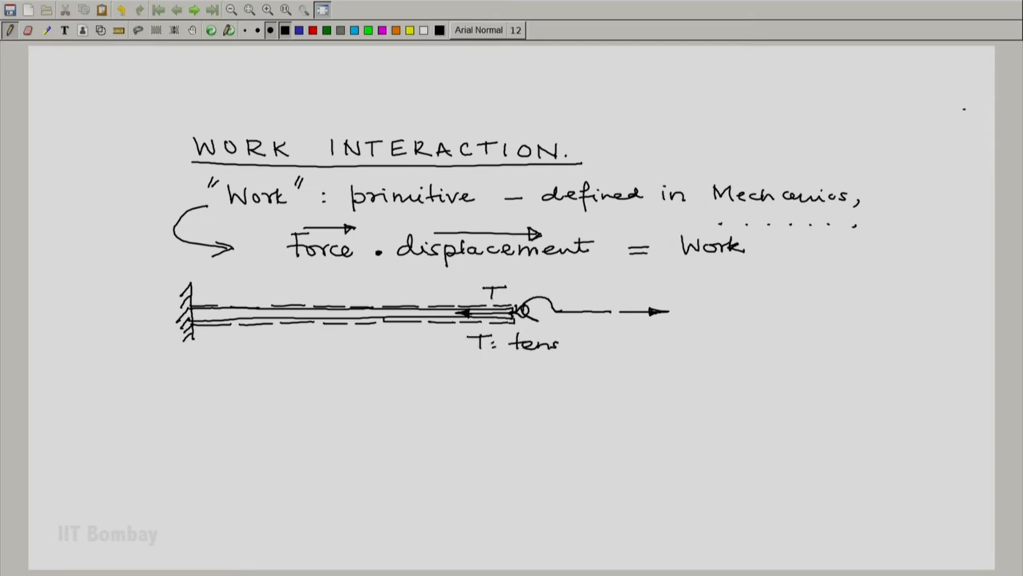
text(ion)
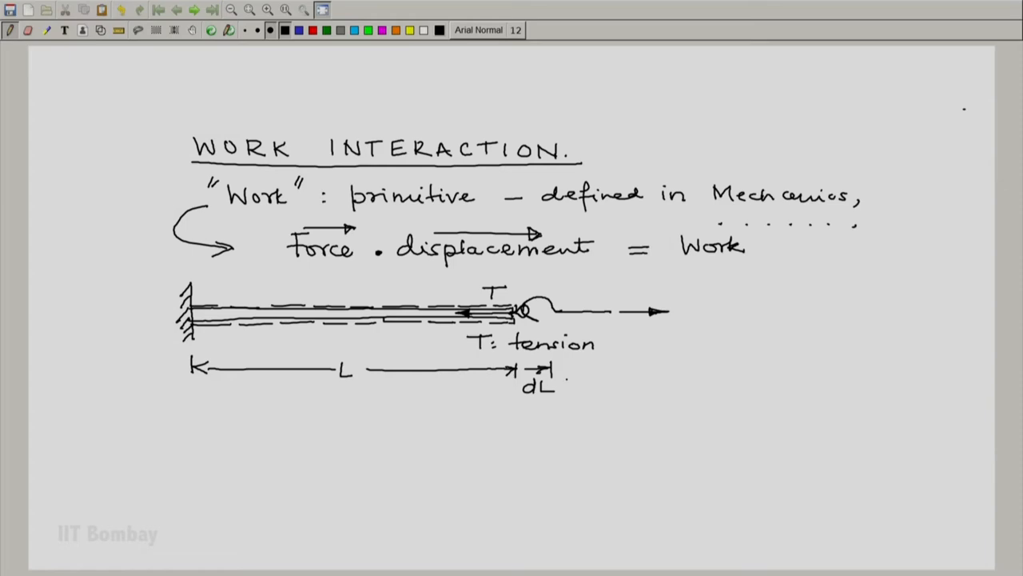
text(System: rod /spring)
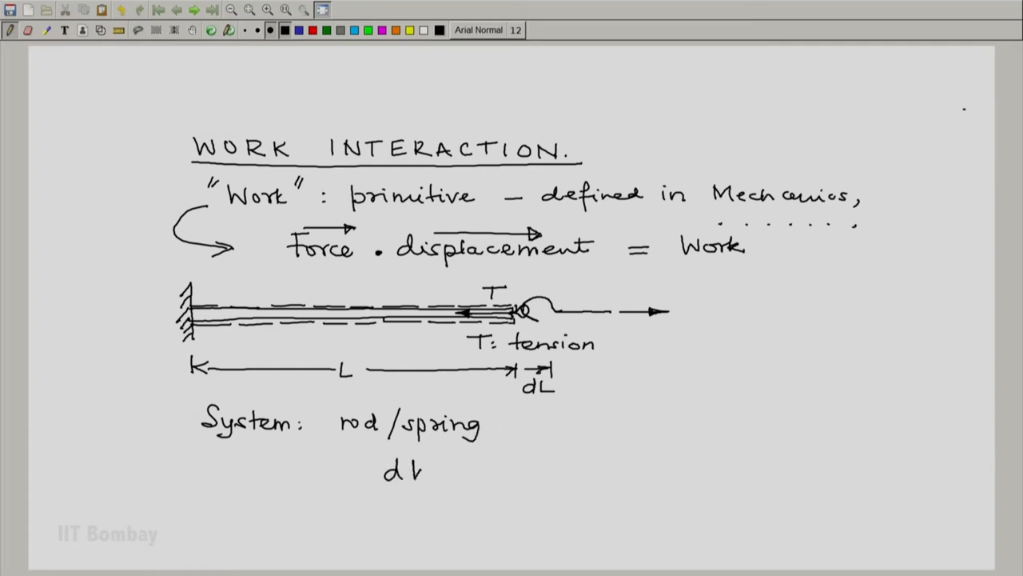
- Write dW = −T dL for the rod/spring system and move to a fresh page
text(W =)
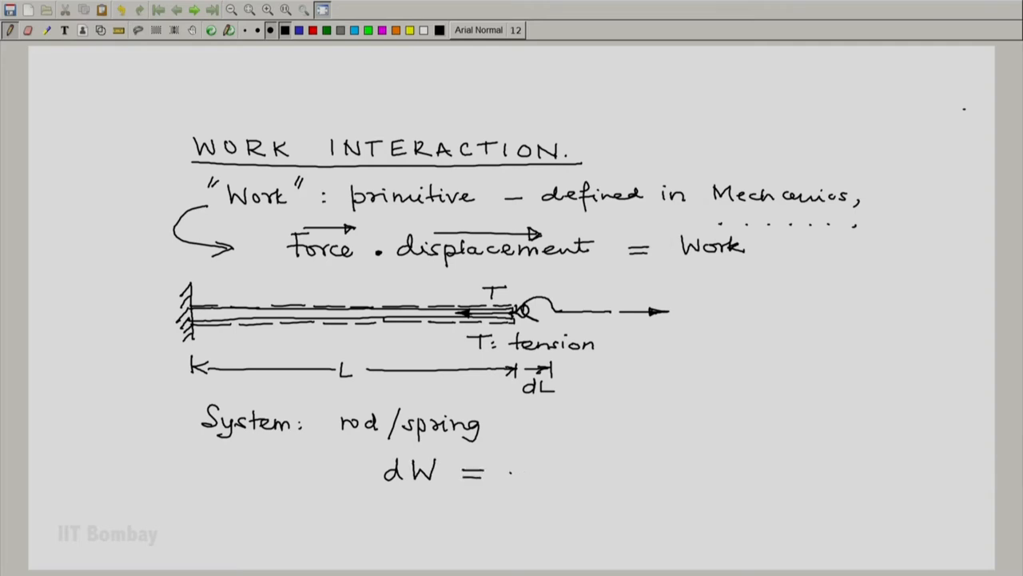
text(-T)
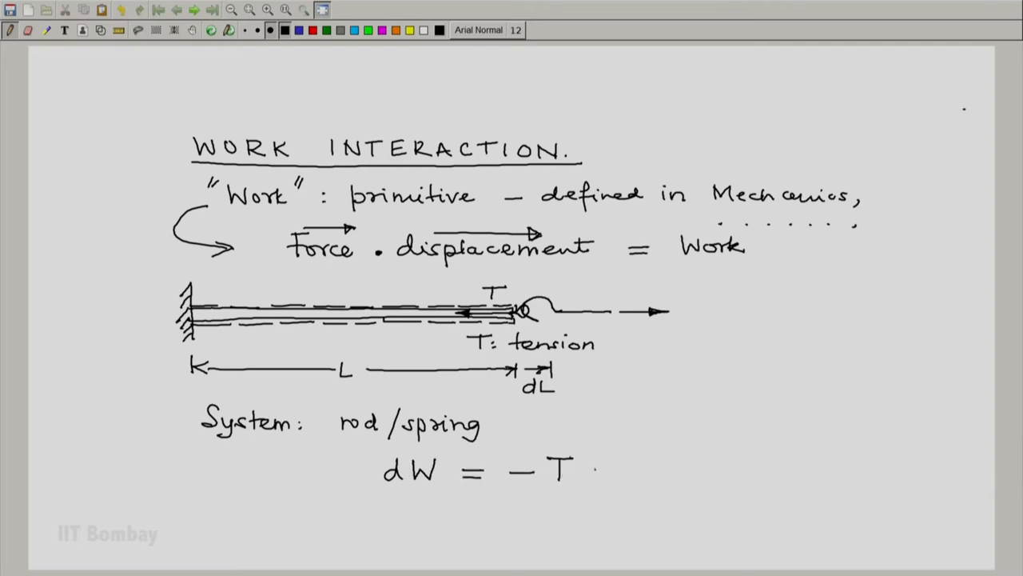
text(d)
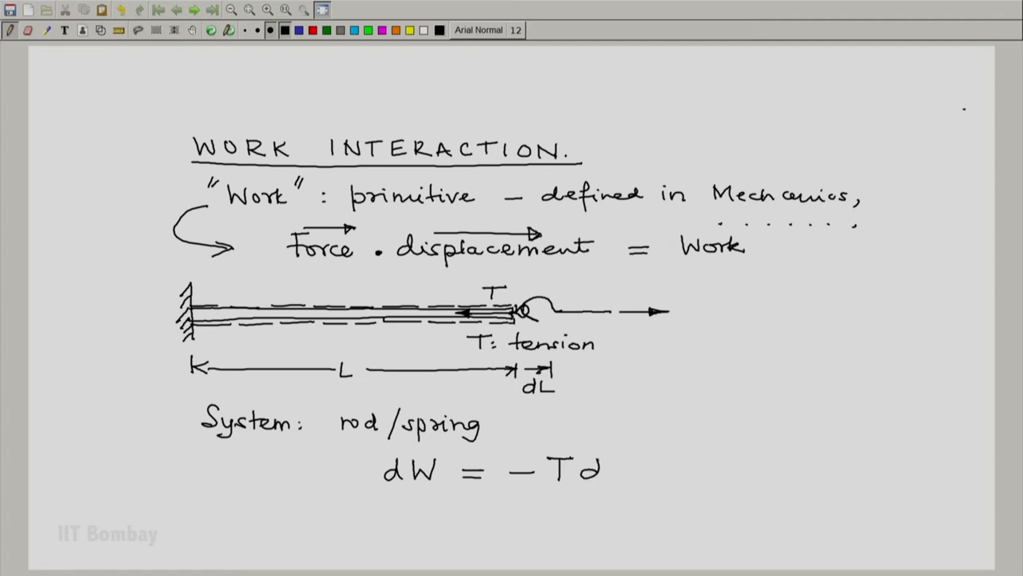
text(dL)
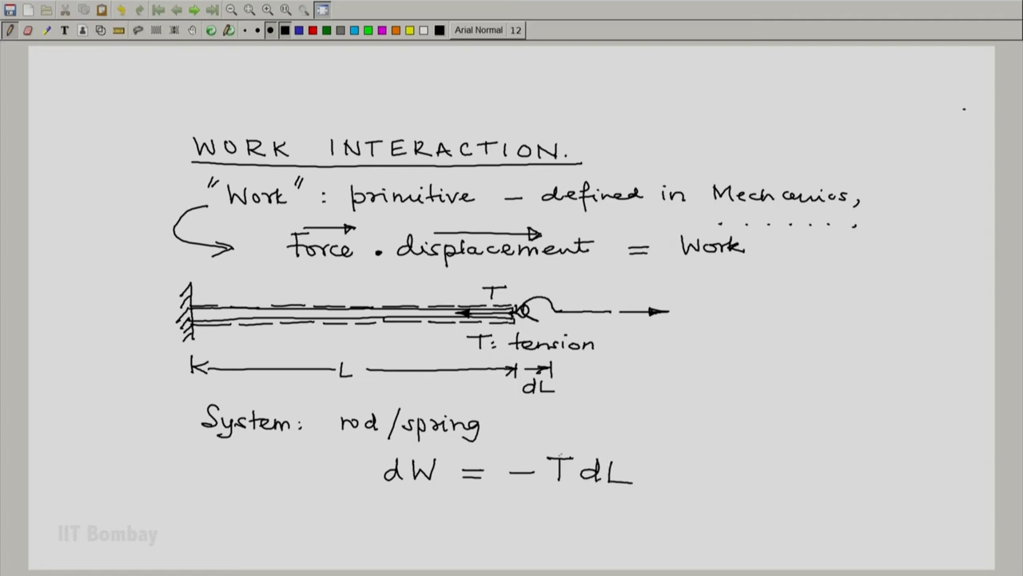
click(568, 466)
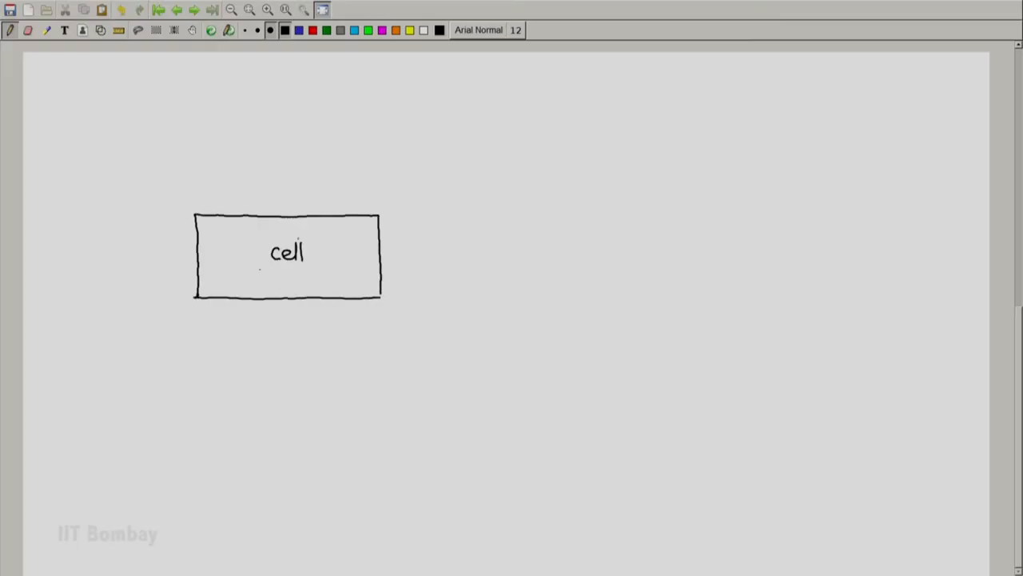
- Label the box 'cell (electric)' and start its terminals and wires
text((electric))
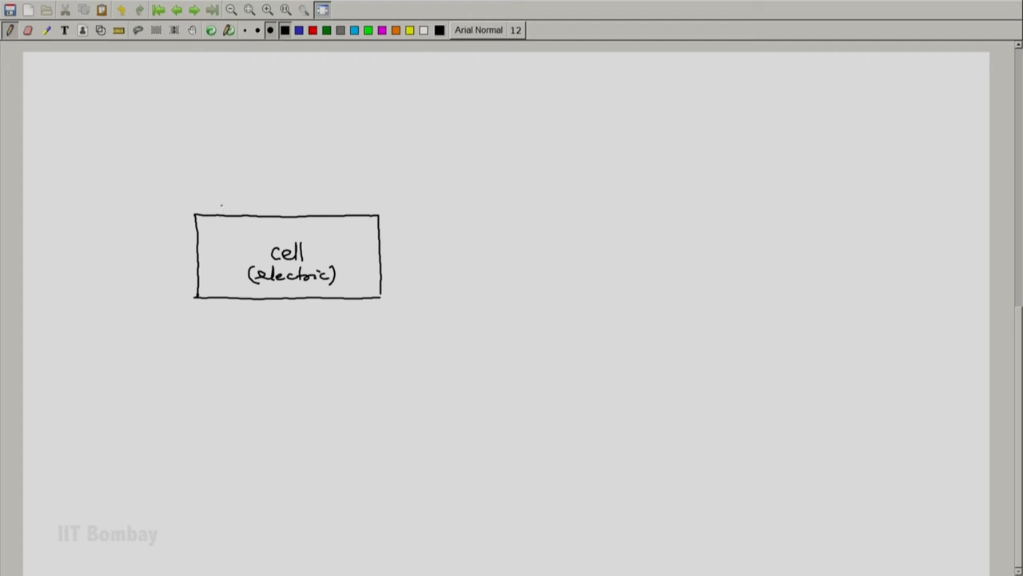
drag(222, 218, 241, 210)
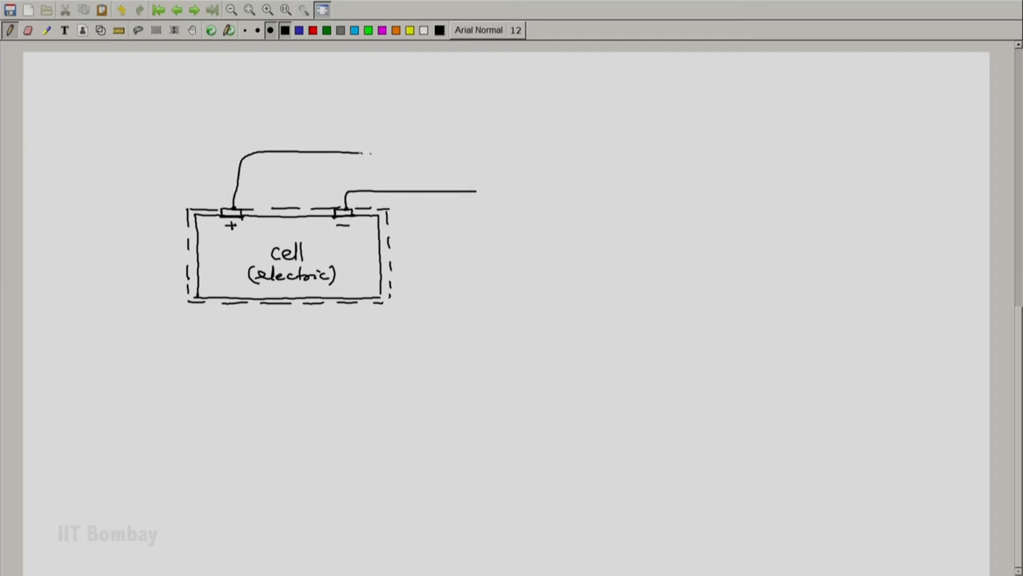
- Wire the terminals to an external resistor, mark potential E and current, and start dq =
drag(365, 152, 483, 152)
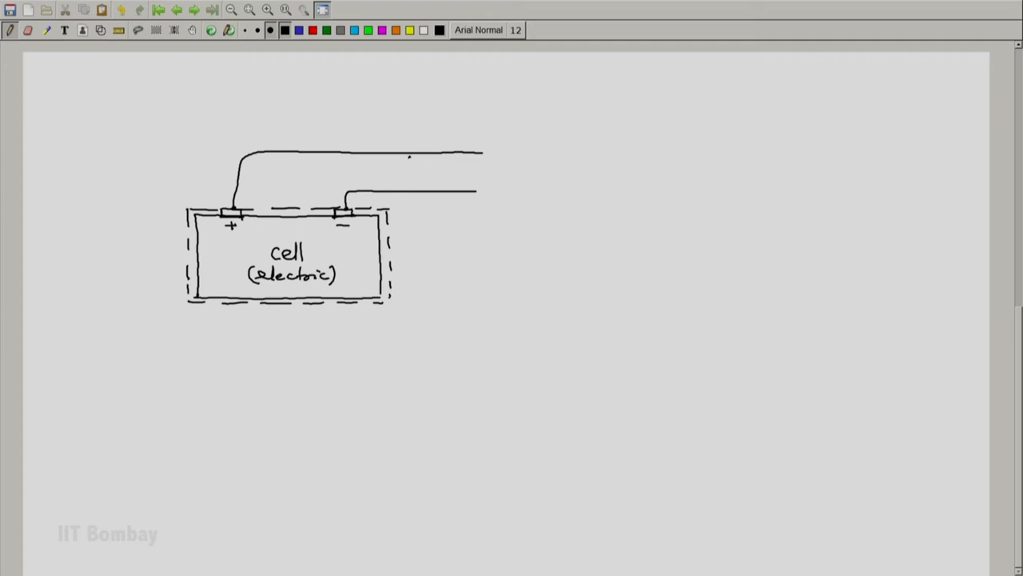
drag(407, 188, 408, 157)
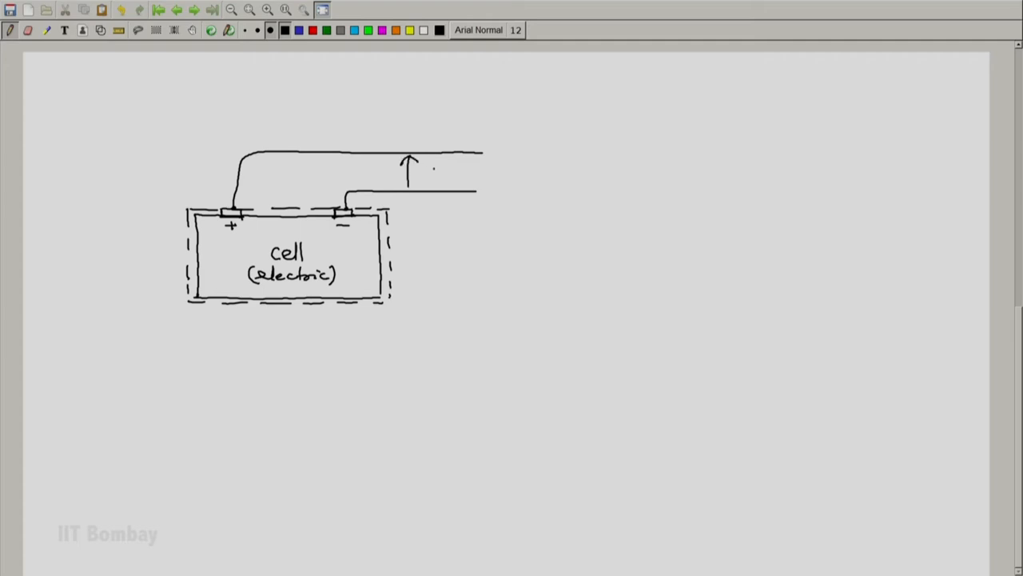
text(E)
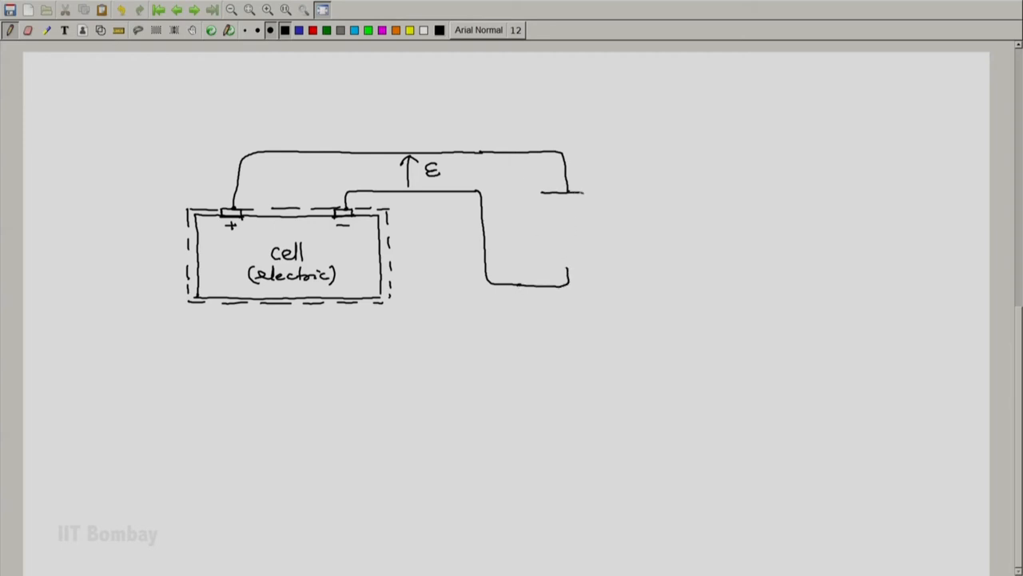
drag(544, 195, 584, 268)
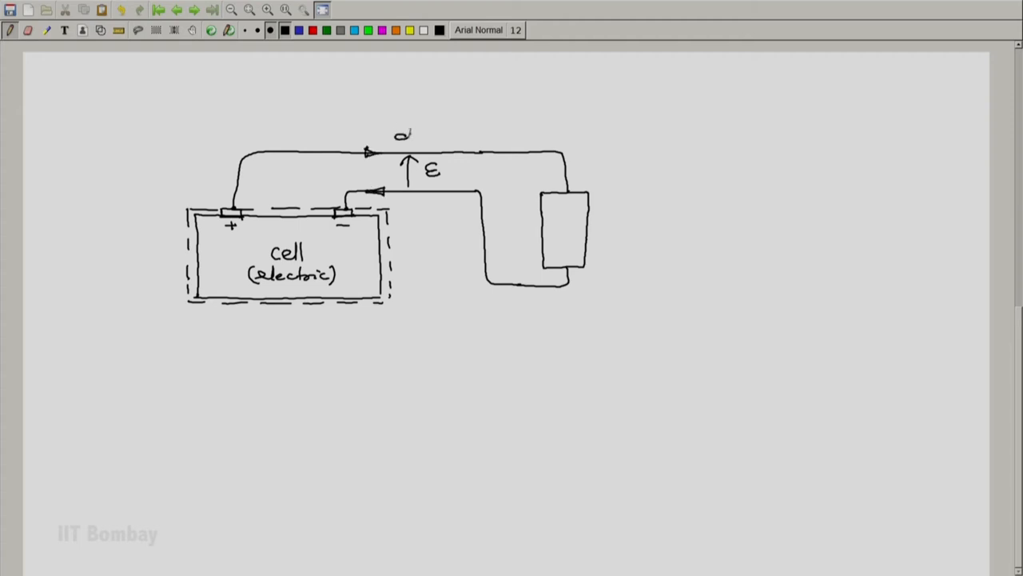
drag(416, 141, 435, 135)
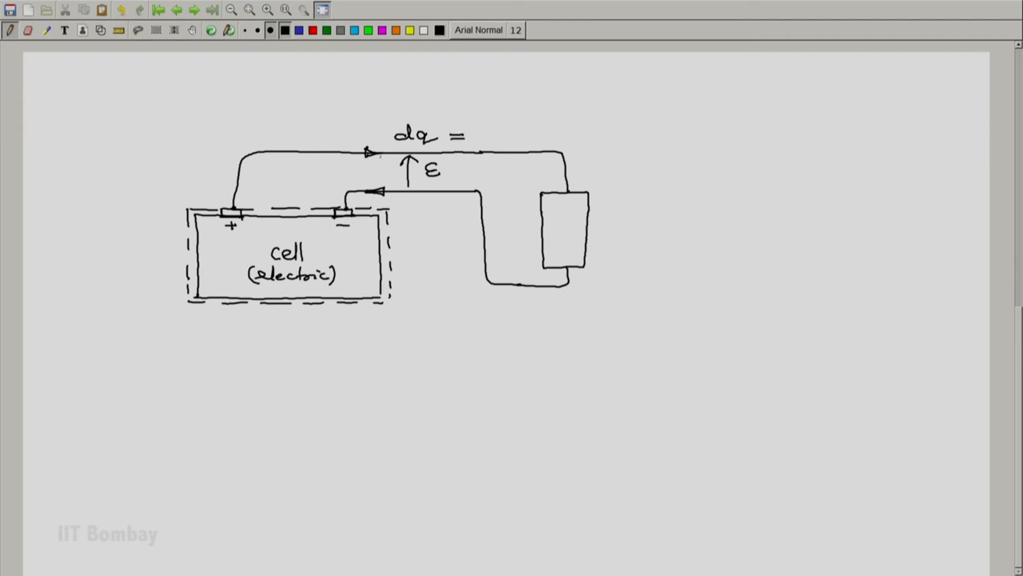
- Write dq = i dt and the cell's work dW = +ε dq = +ε i dt
text(i dt)
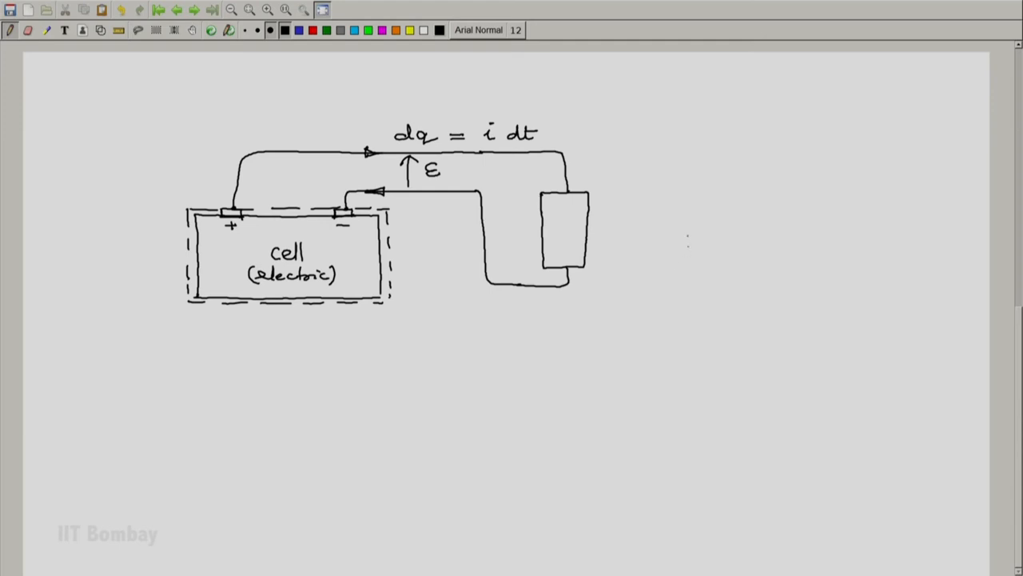
drag(674, 205, 696, 221)
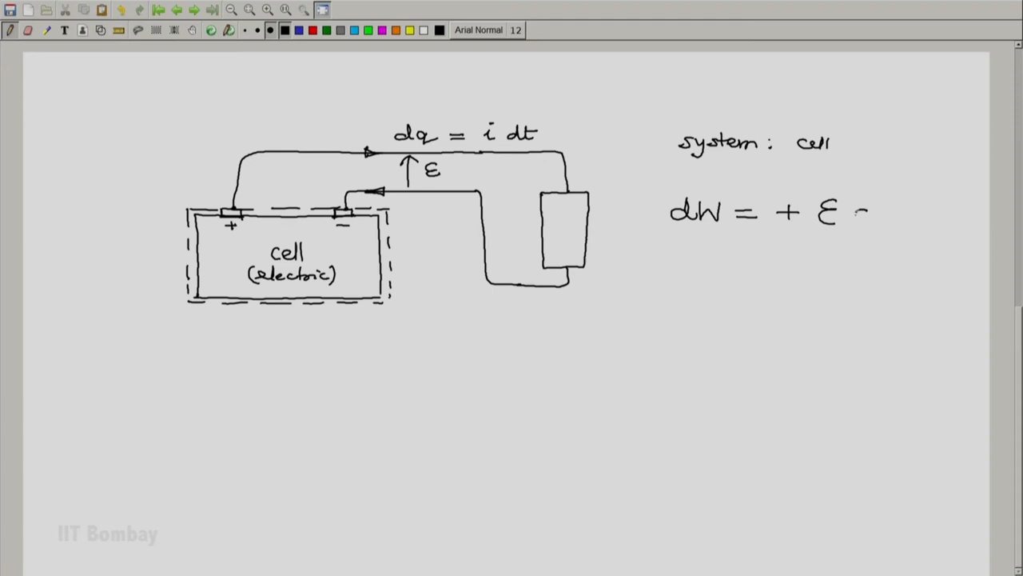
text(dq)
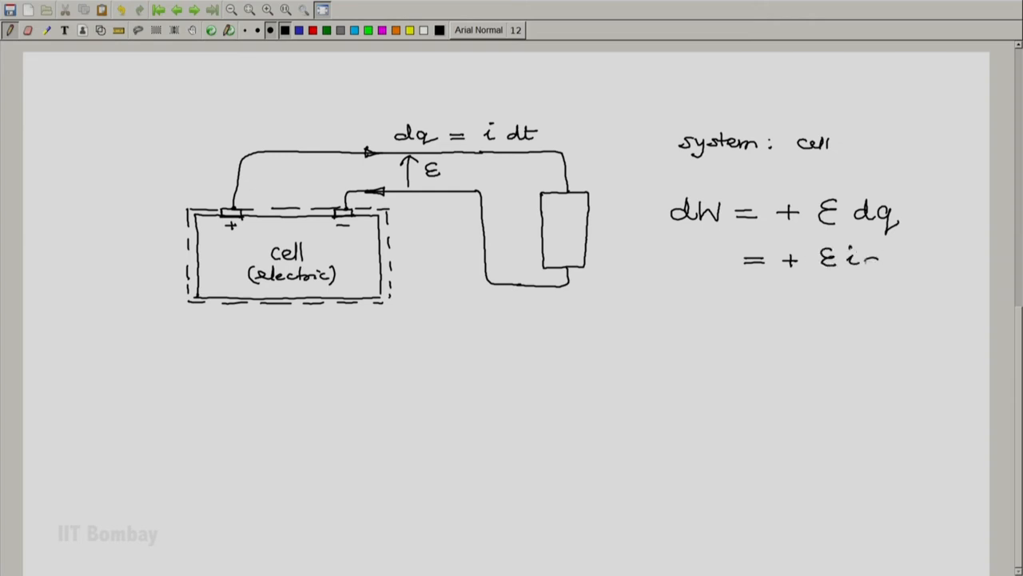
drag(860, 259, 904, 259)
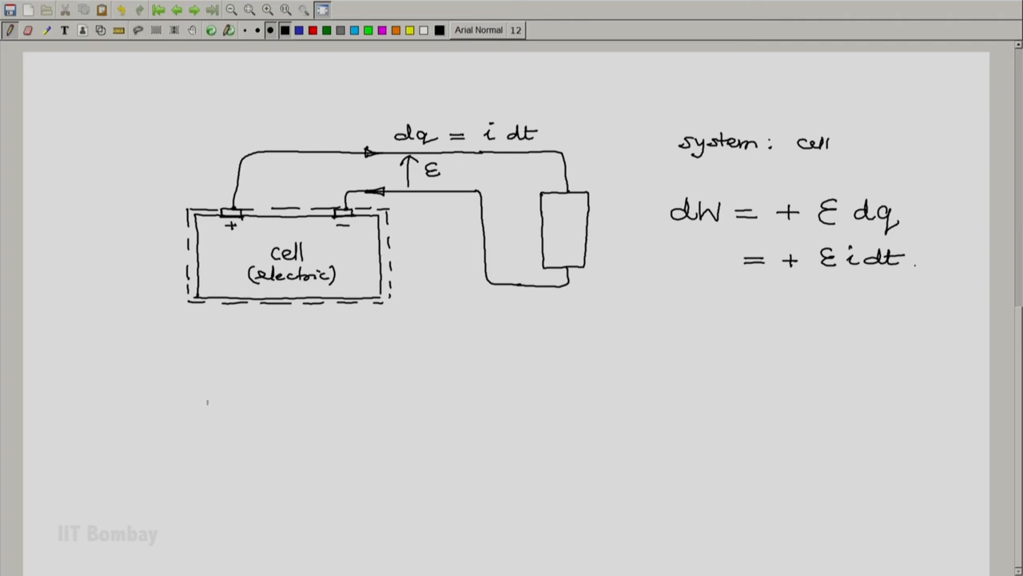
- Draw the container with liquid surface, dashed boundary and a leader labelled liquid
drag(199, 367, 371, 486)
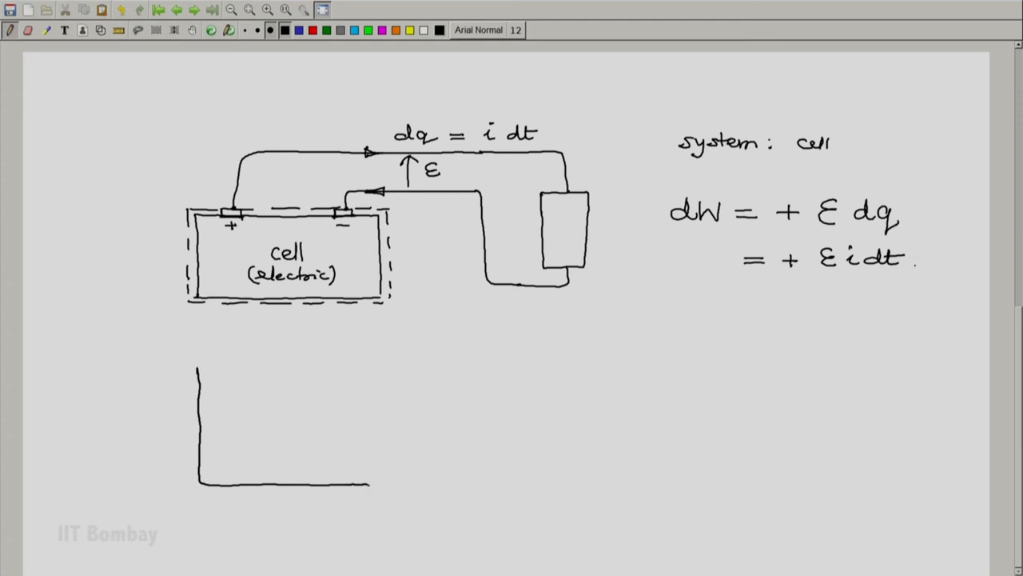
drag(382, 368, 382, 486)
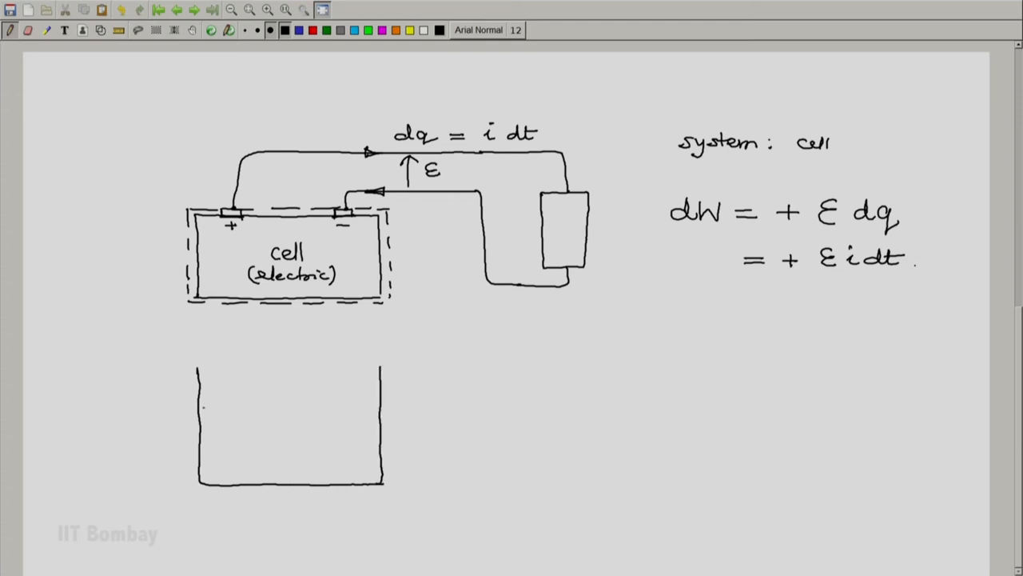
drag(200, 406, 375, 407)
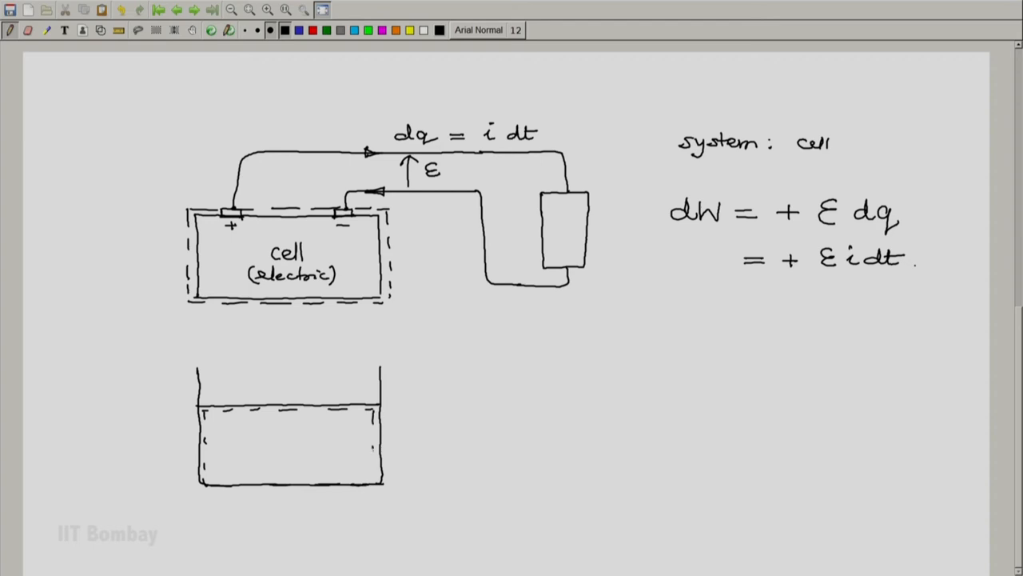
drag(152, 477, 227, 454)
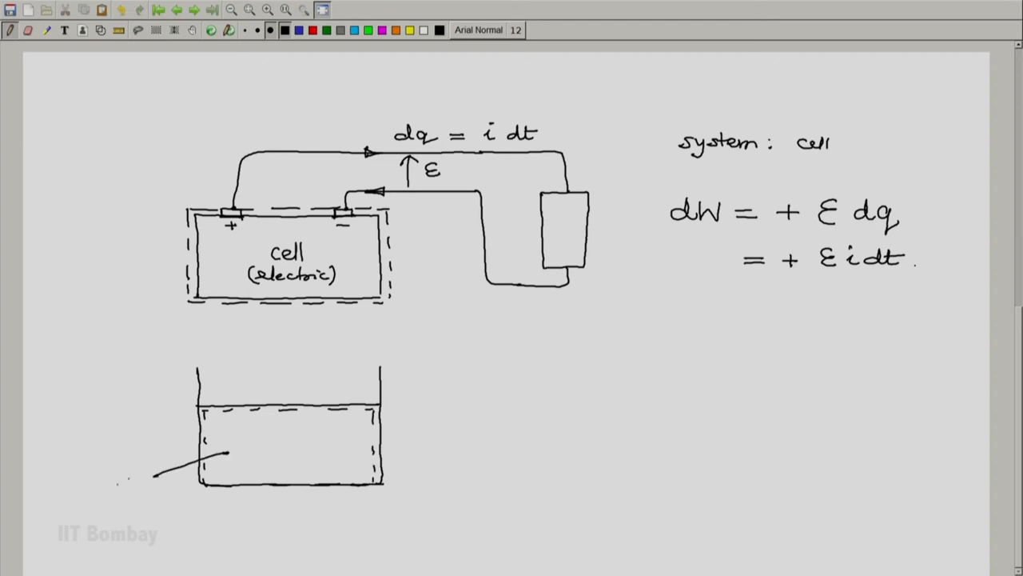
text(liquid)
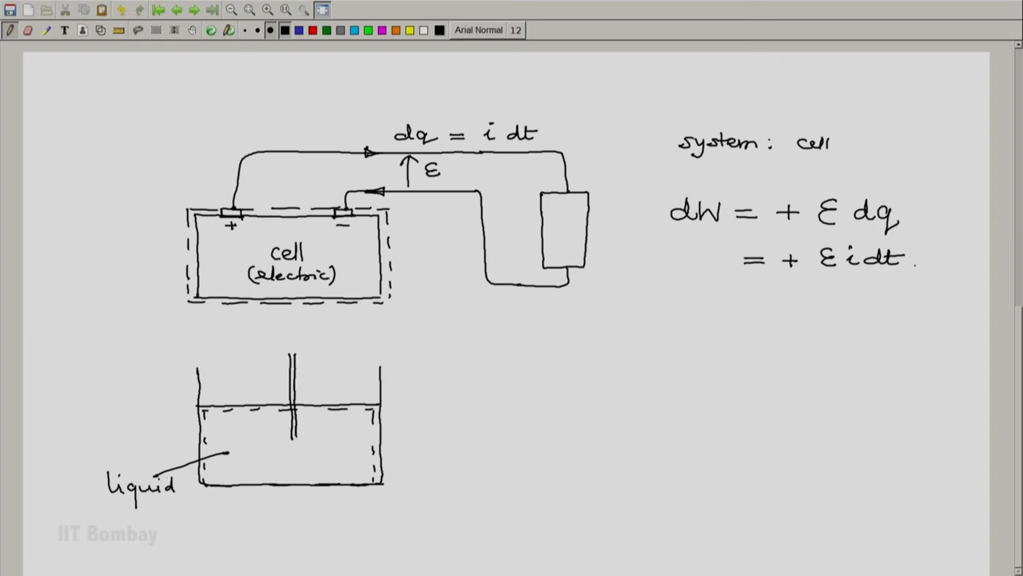
- Add the stirrer paddle with its rotation arrow and begin the dθ label
drag(256, 444, 327, 461)
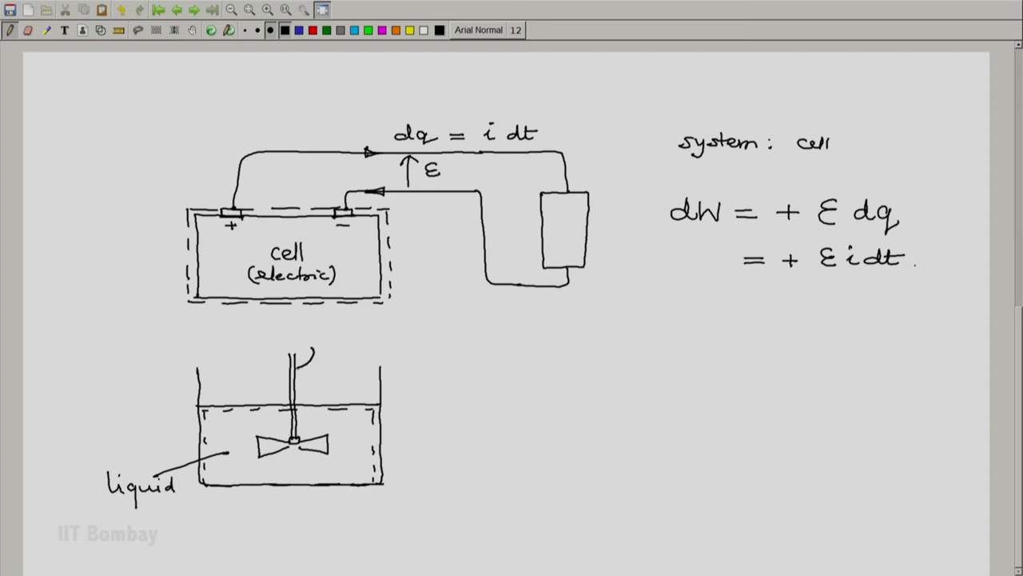
drag(312, 365, 263, 348)
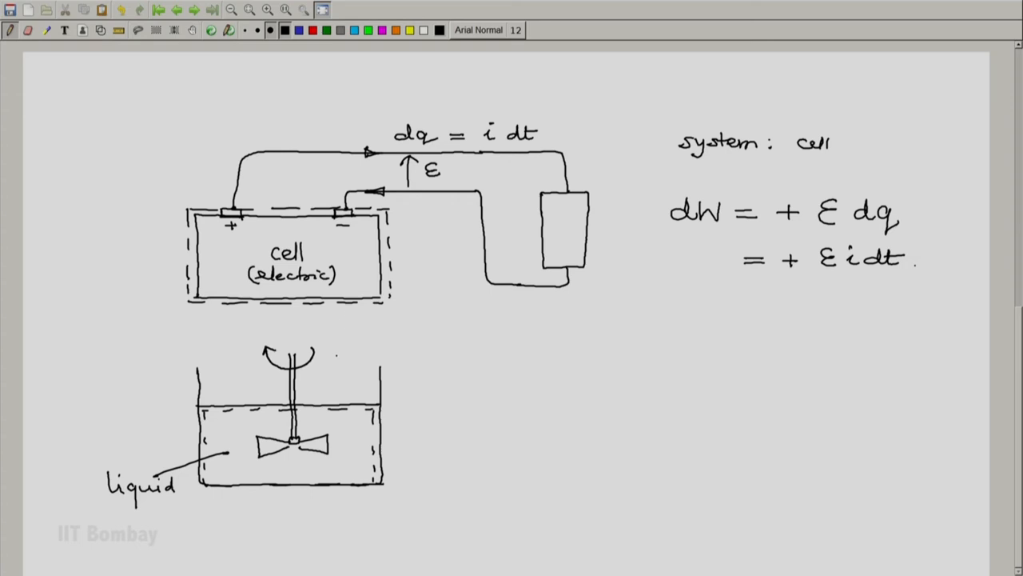
text(d)
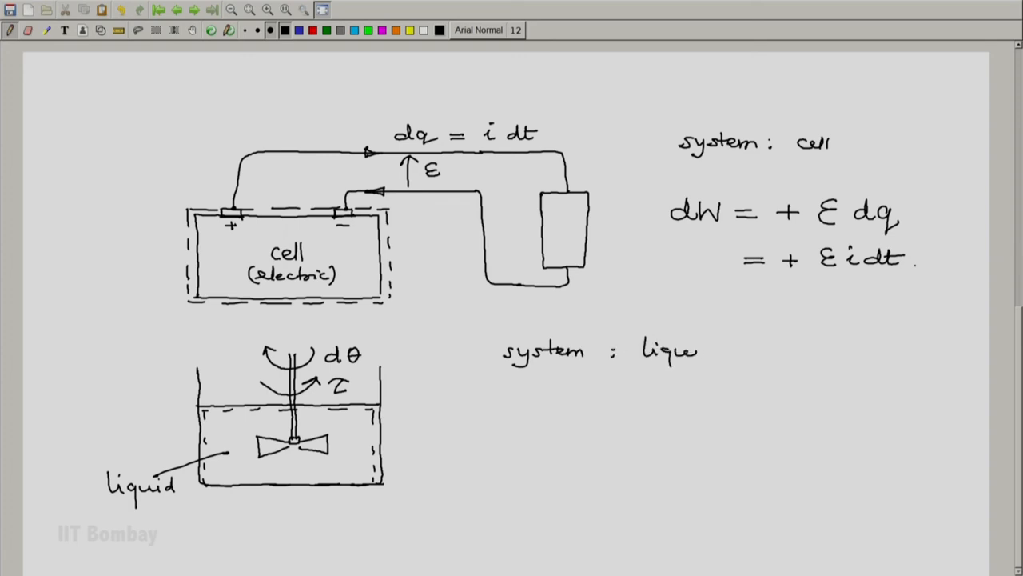
- Finish 'system : liquid' and write dW = −τ dθ
text(id)
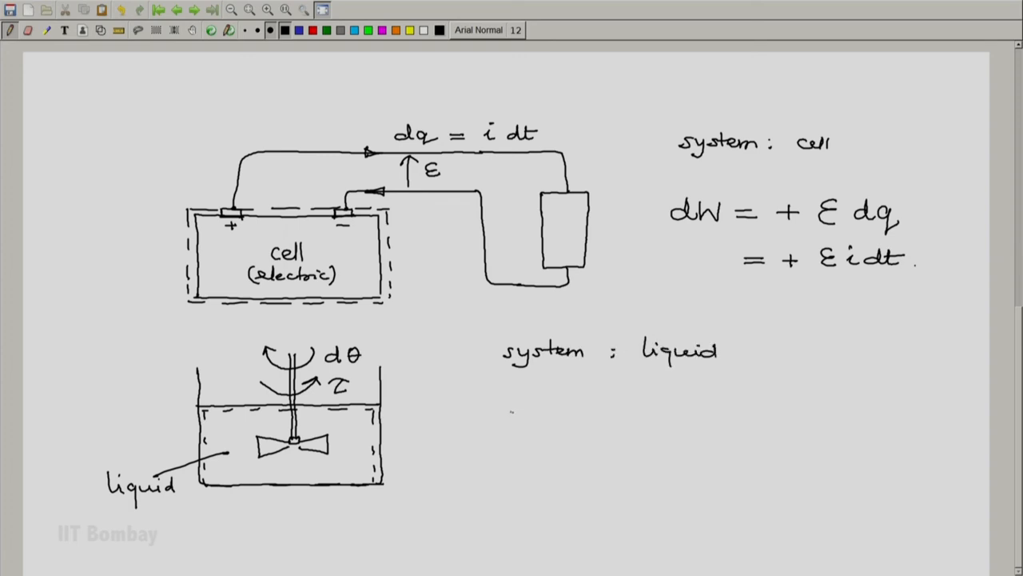
text(dl)
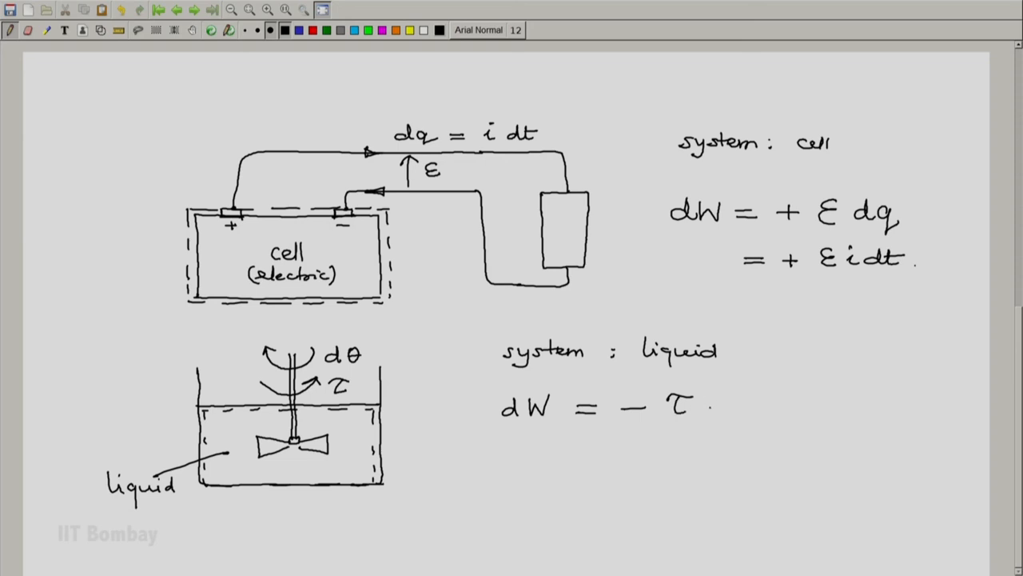
text(dθ)
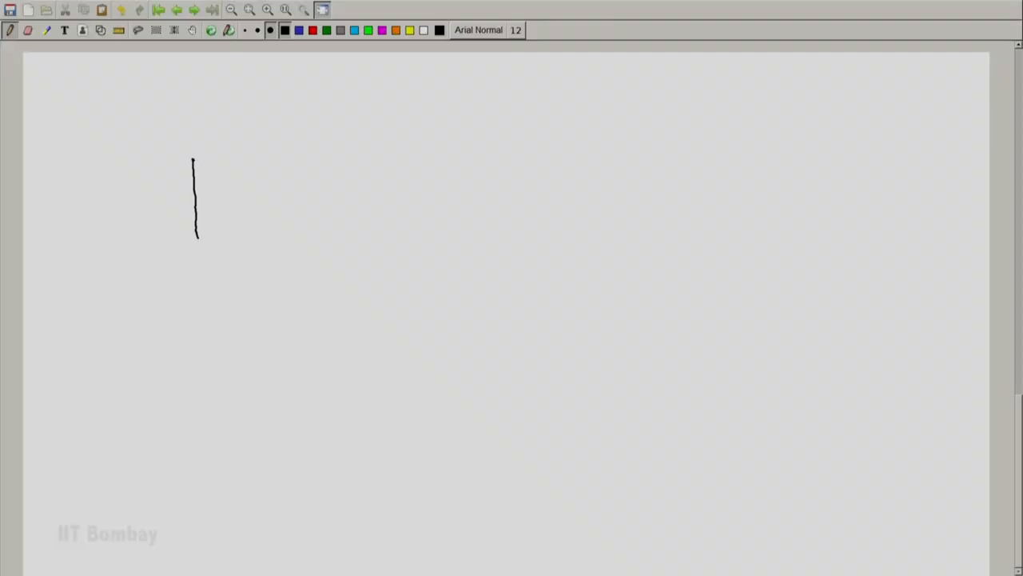
- Draw the cylinder walls and piston with a dashed boundary around the gas
drag(194, 160, 436, 160)
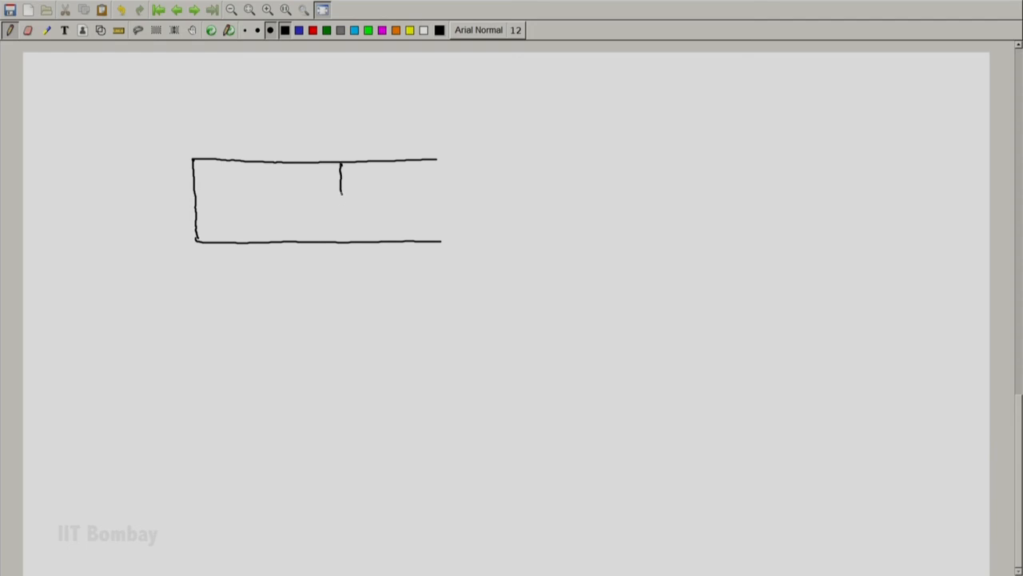
drag(342, 164, 371, 232)
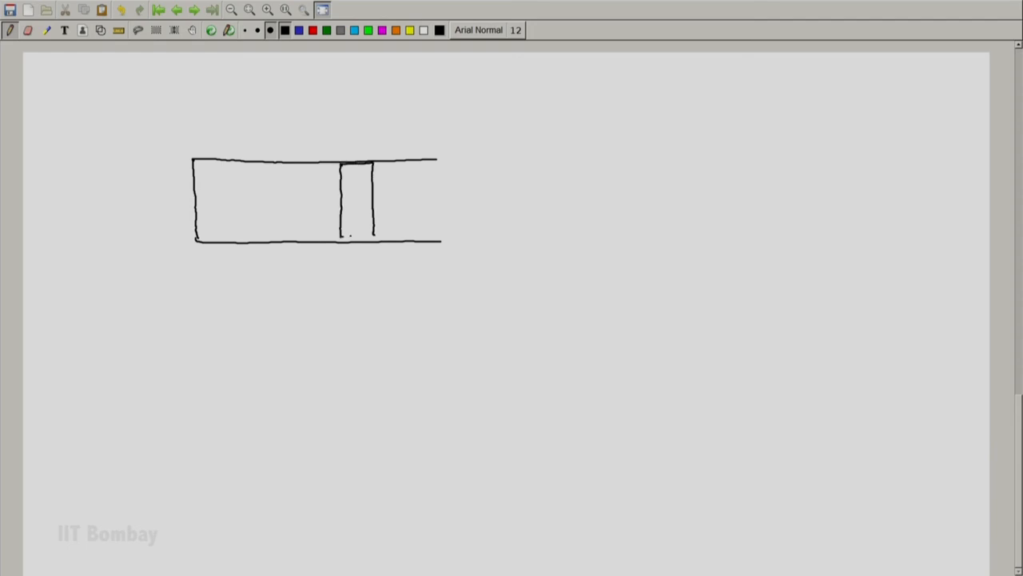
drag(339, 236, 374, 235)
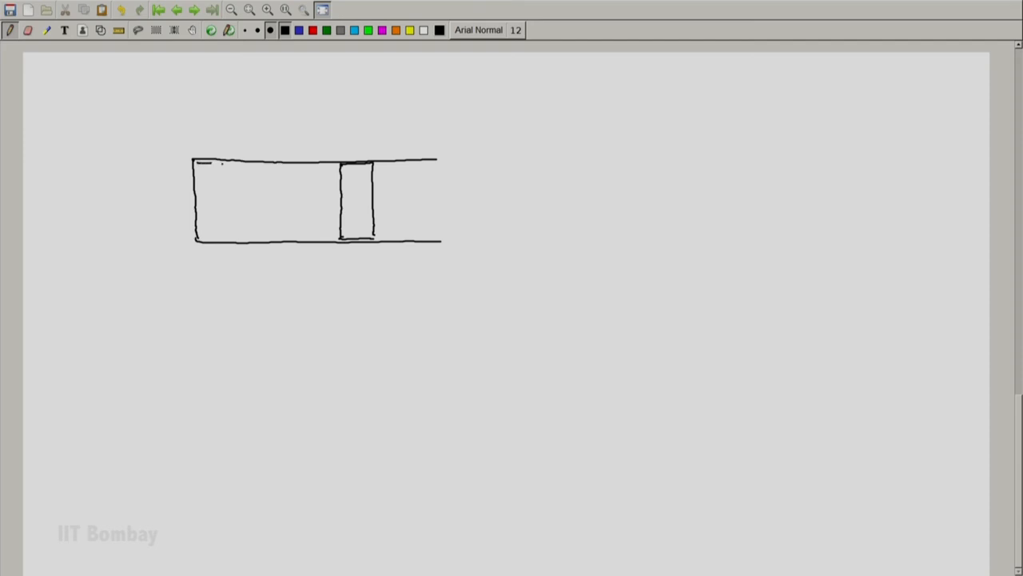
drag(195, 163, 335, 165)
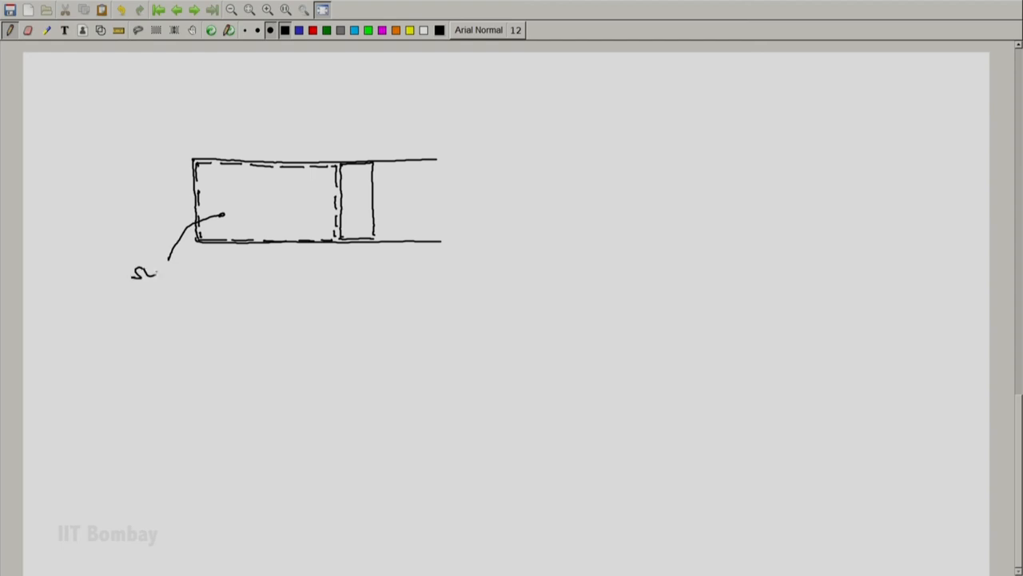
- Label system: gas, pressure p and area A, and write F = pA
drag(132, 275, 224, 275)
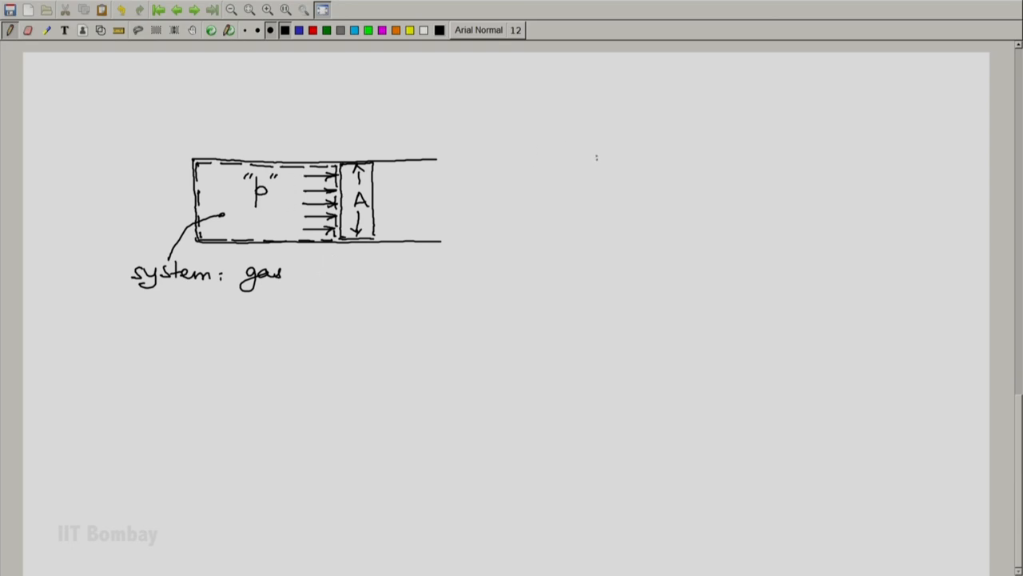
drag(590, 168, 605, 147)
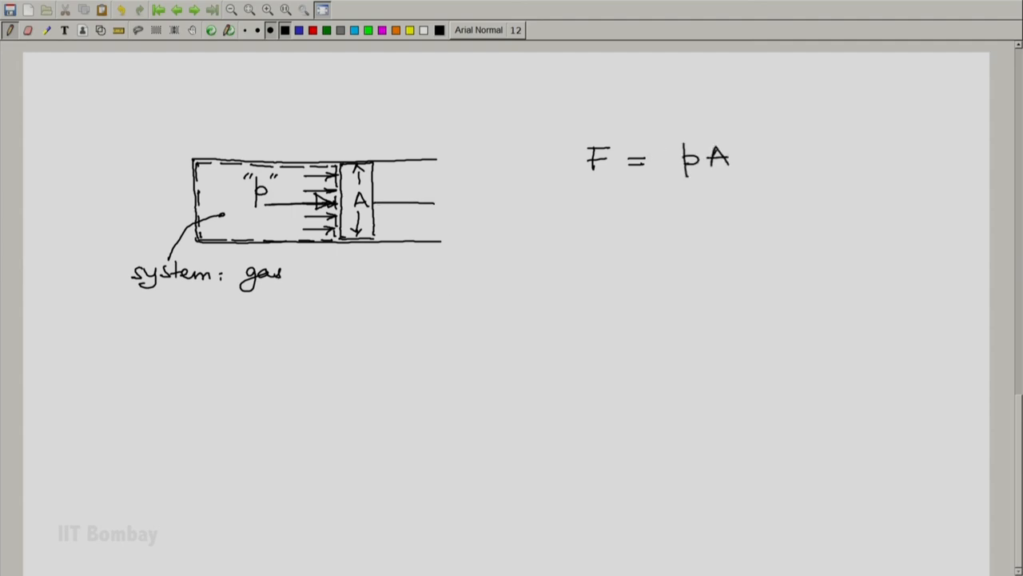
- Add opposing force arrows F and mark the piston displacement dx
drag(412, 202, 380, 201)
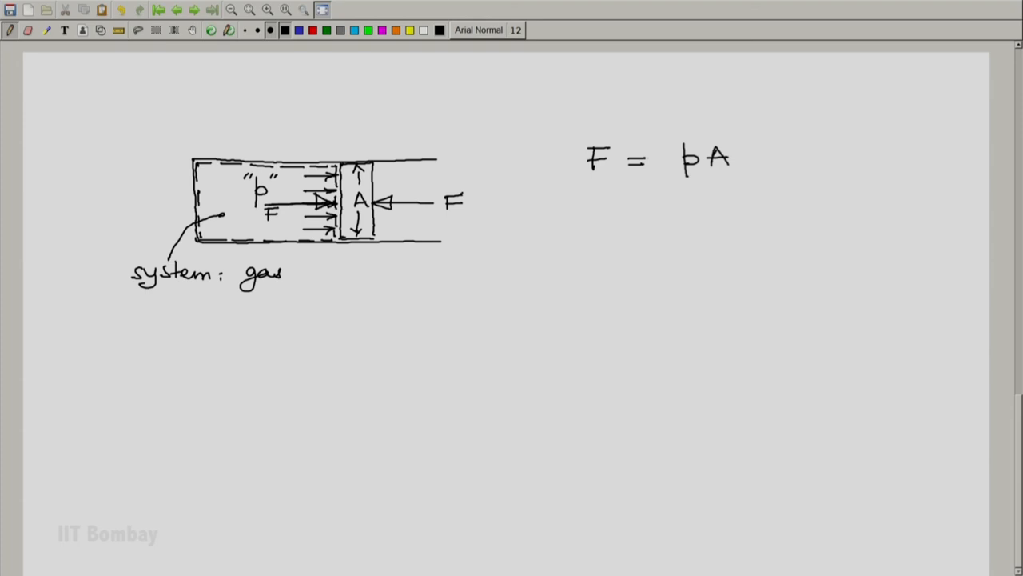
drag(339, 252, 339, 275)
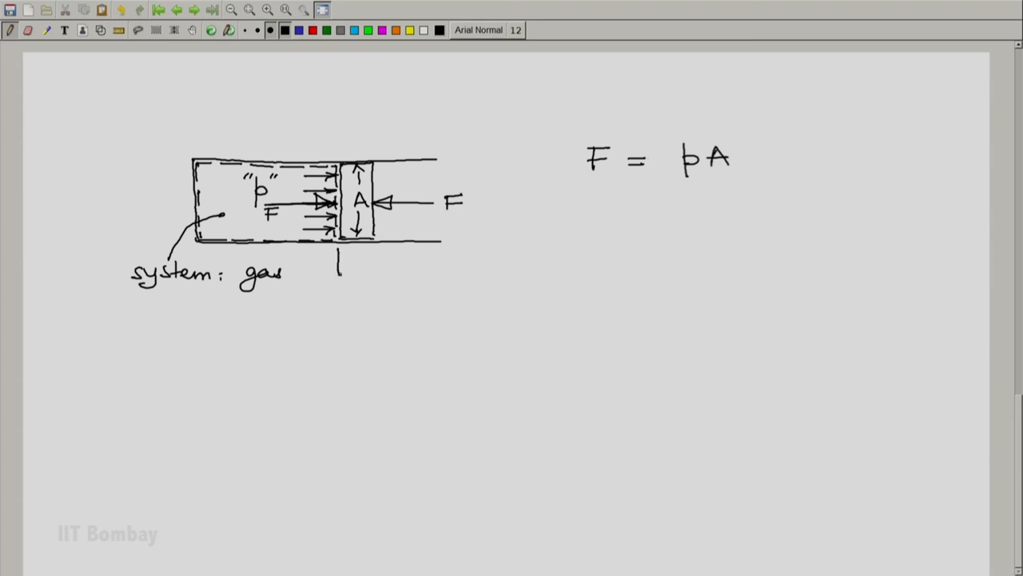
drag(360, 256, 365, 280)
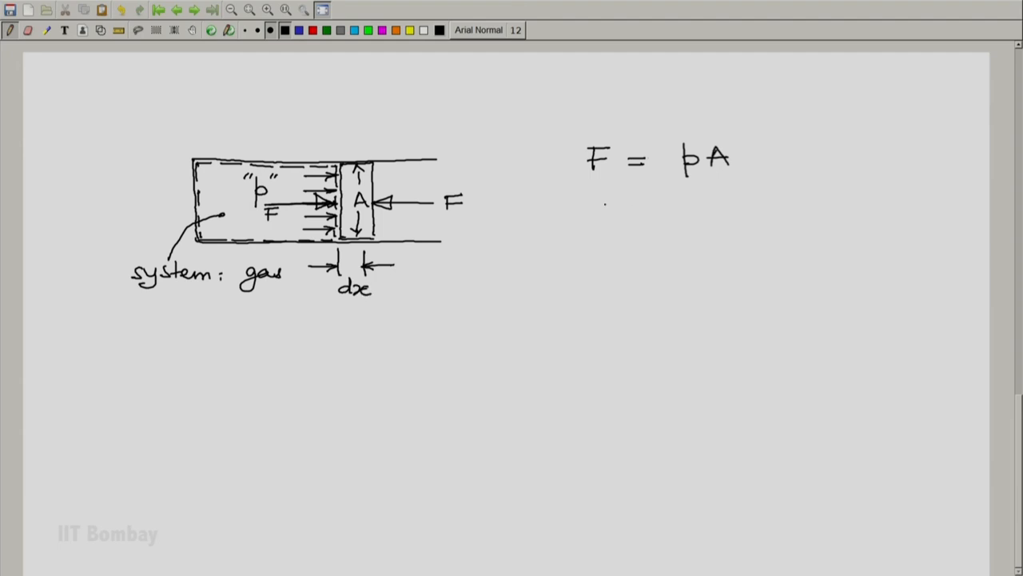
- Write dW = F dx = p A dx = p dV
drag(131, 291, 168, 291)
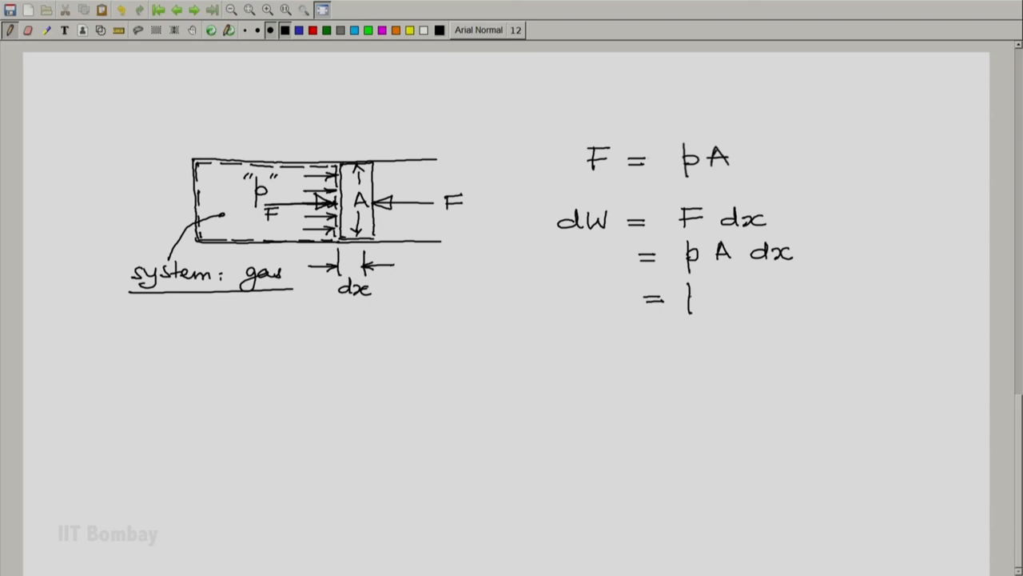
drag(687, 301, 749, 296)
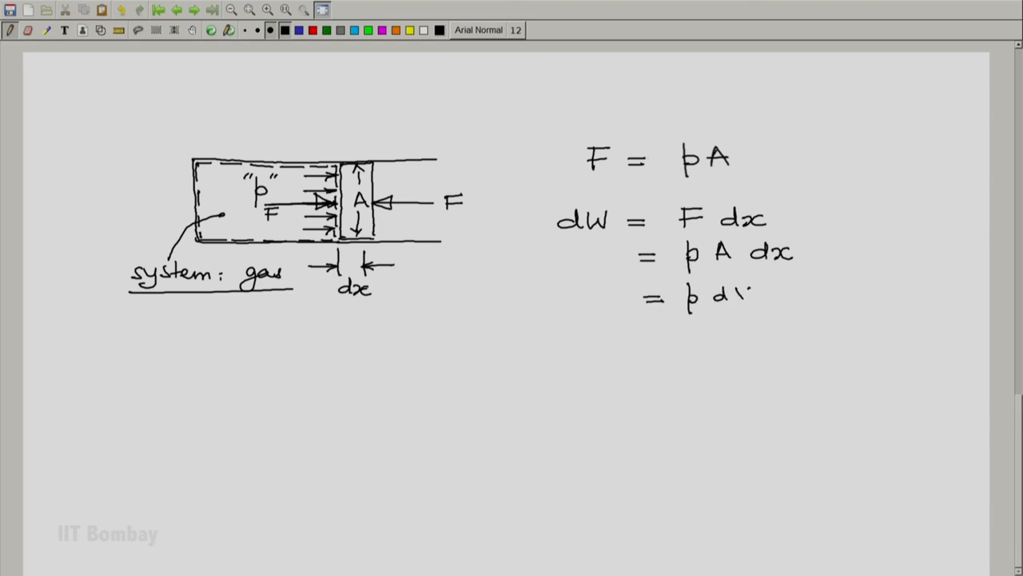